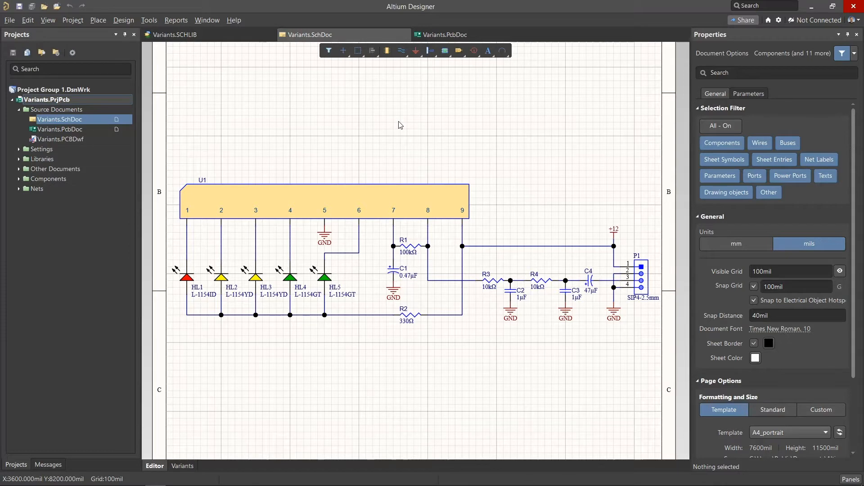
mouse_move(396, 127)
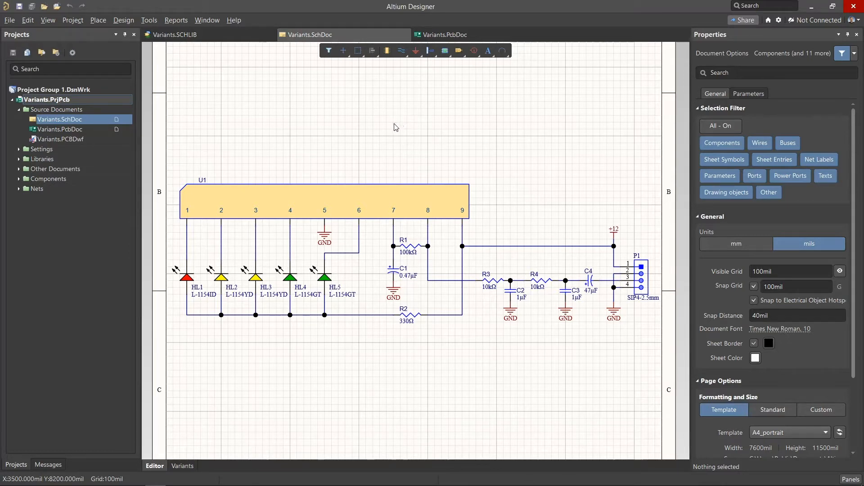
Step: Open the Variants tab so the schematic shows in variant-editing mode
left_click(182, 466)
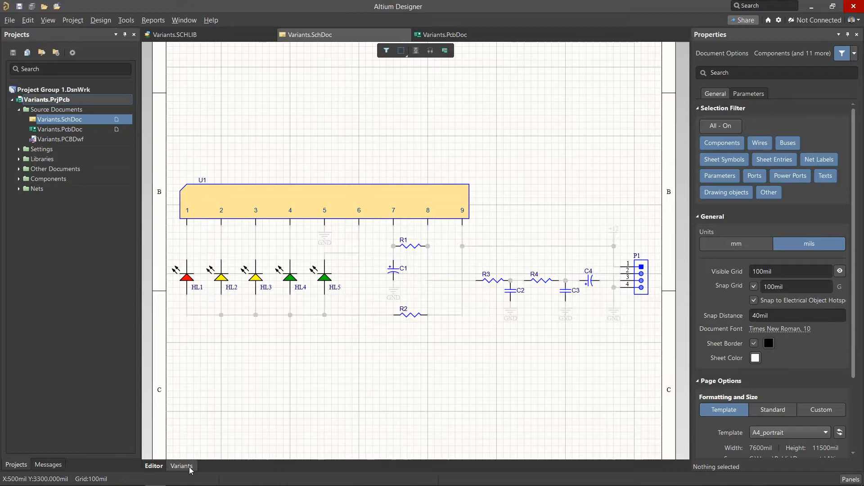
mouse_move(428, 65)
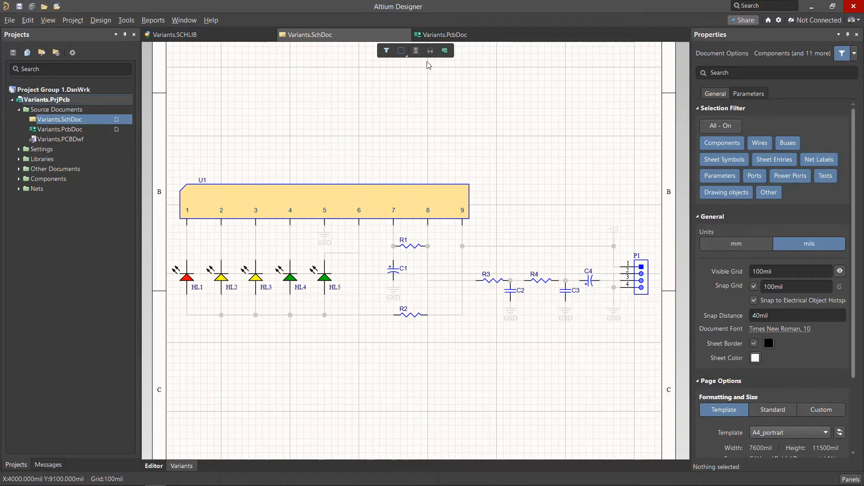
mouse_move(442, 84)
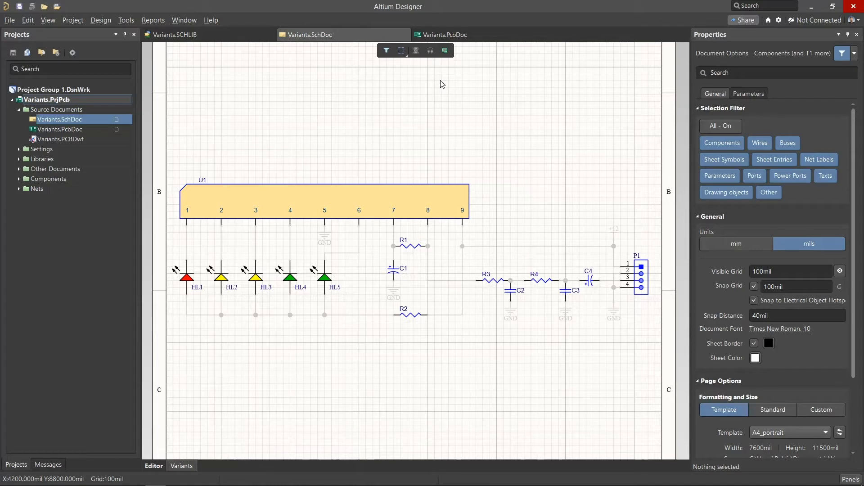
mouse_move(439, 84)
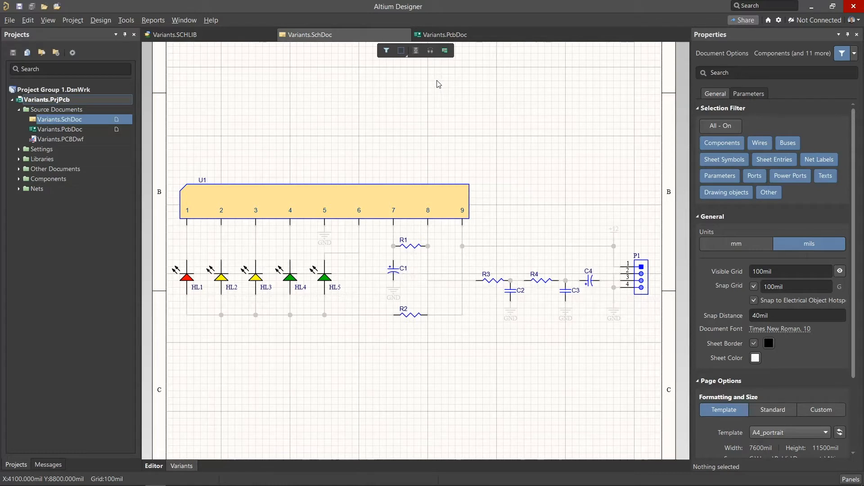
Step: Add variants V01 and V02 in Variant Management and apply them
left_click(72, 20)
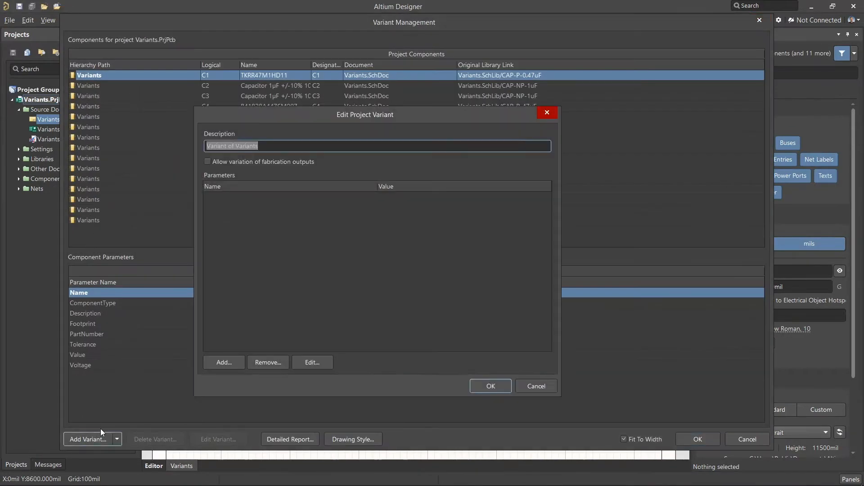
left_click(88, 439)
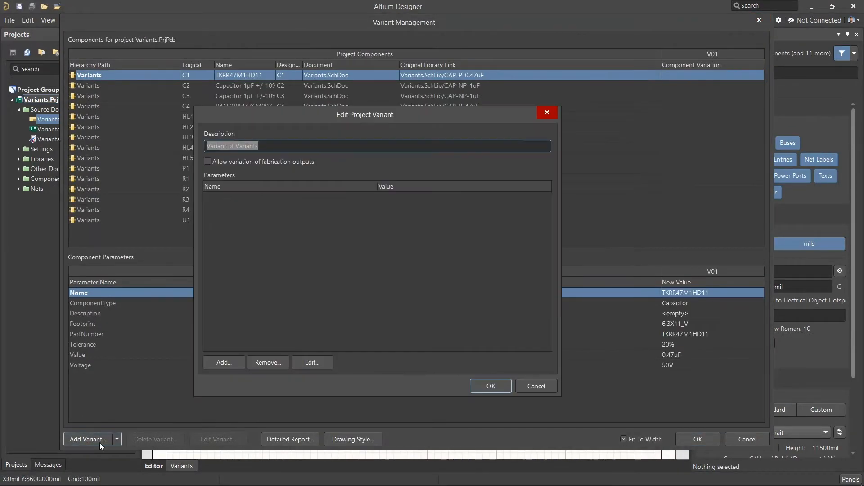
left_click(490, 386)
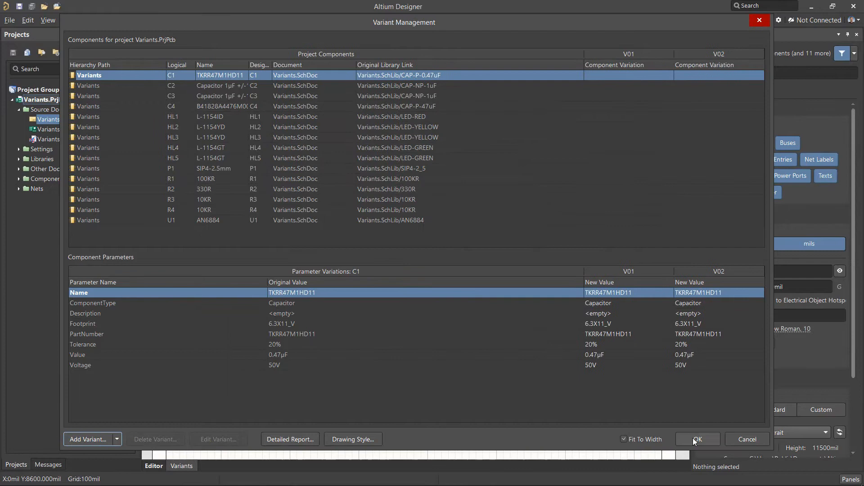
left_click(698, 440)
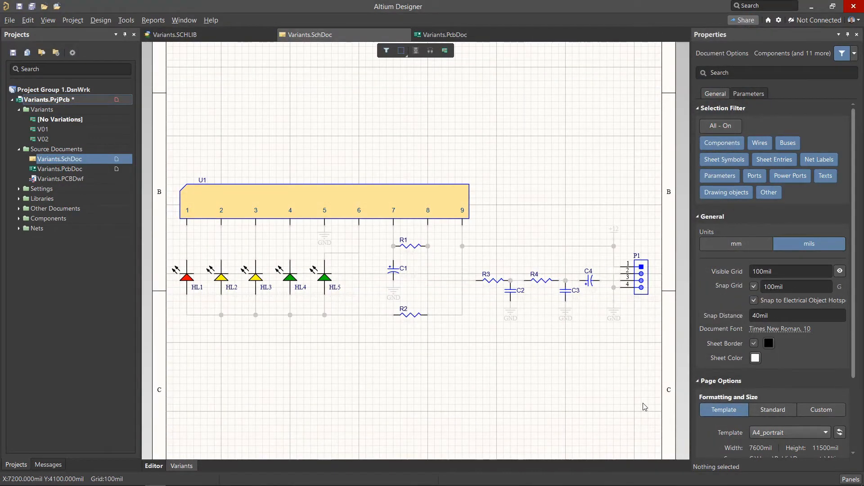
mouse_move(289, 280)
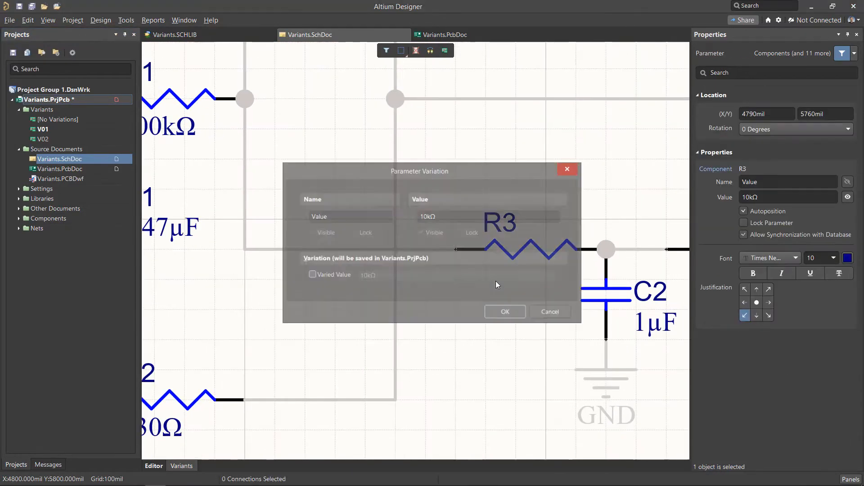
Step: Tick Varied Value for R3 in V01 and enter its new resistance
left_click(311, 274)
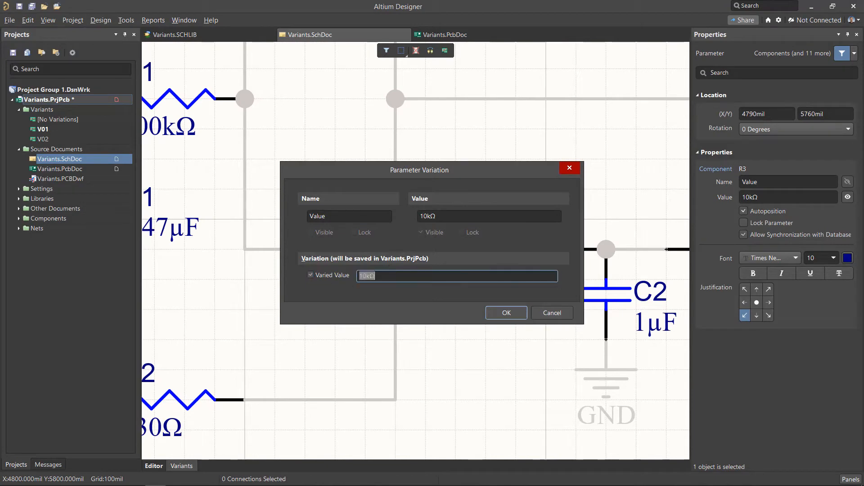
left_click(506, 313)
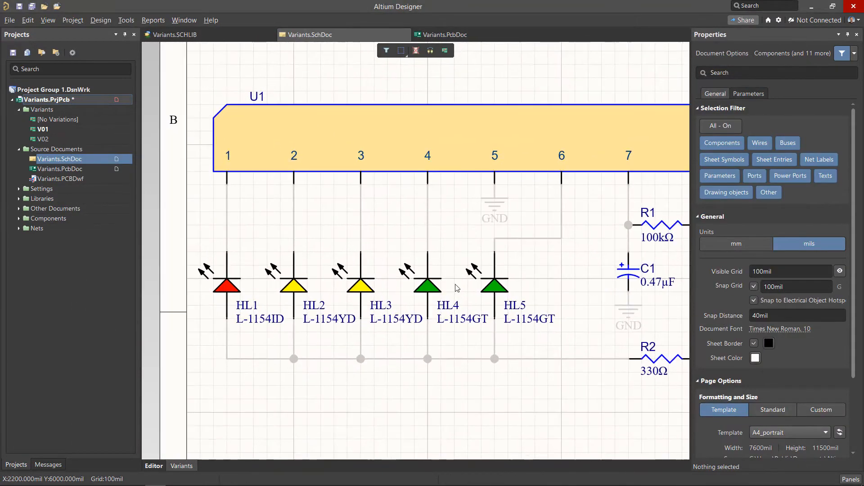
left_click_drag(193, 254, 513, 325)
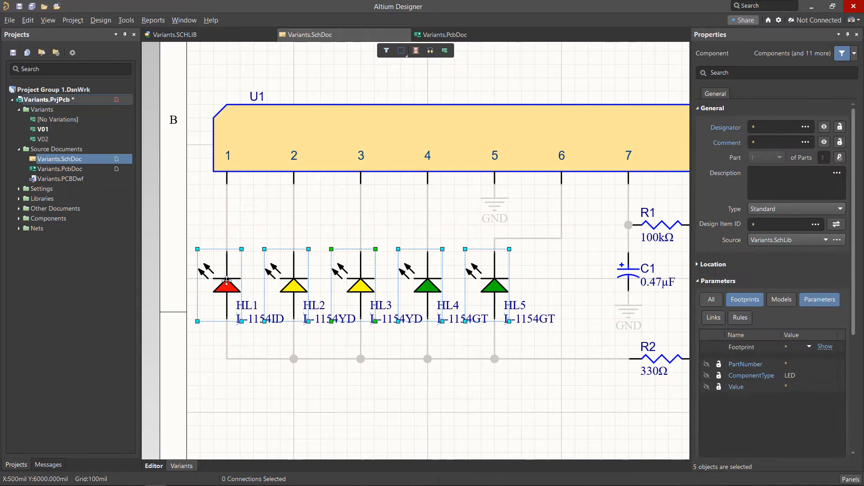
right_click(227, 280)
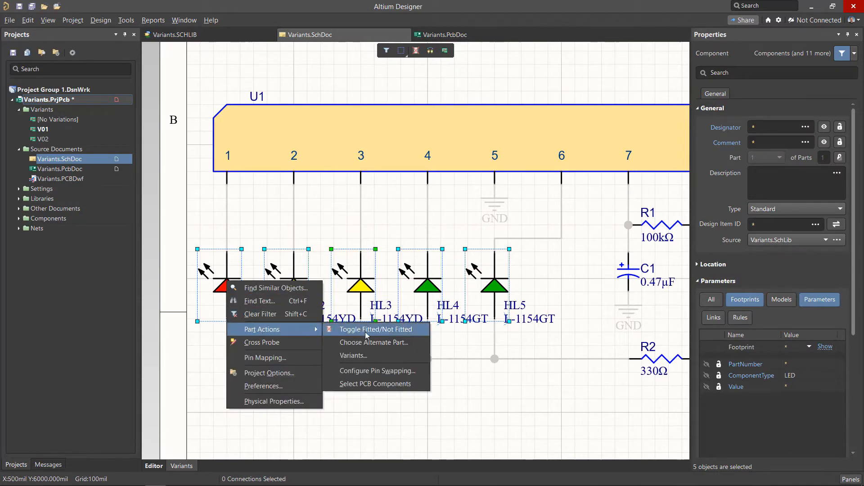
left_click(354, 355)
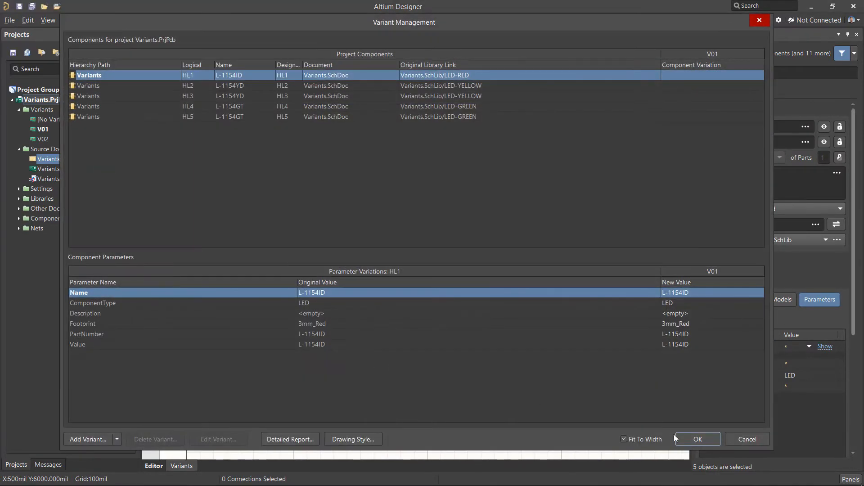
left_click(697, 439)
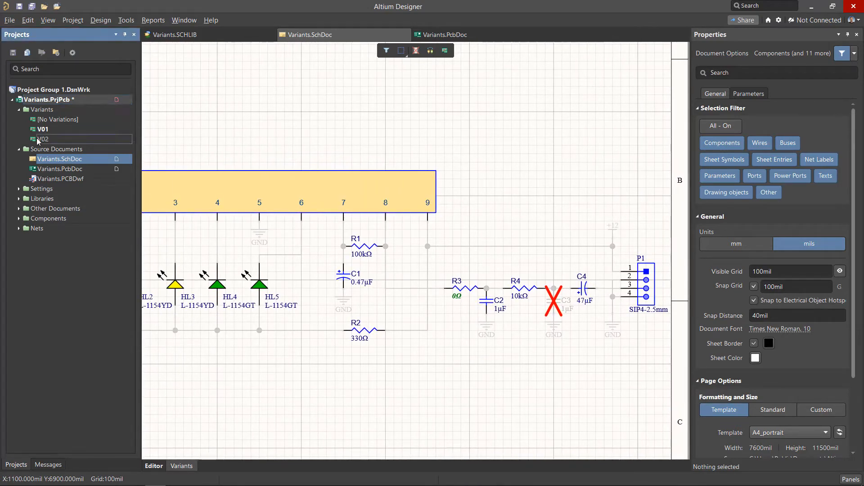
Step: Make V02 active and pick the 27KR resistor part from Variants.SchLib
left_click(42, 139)
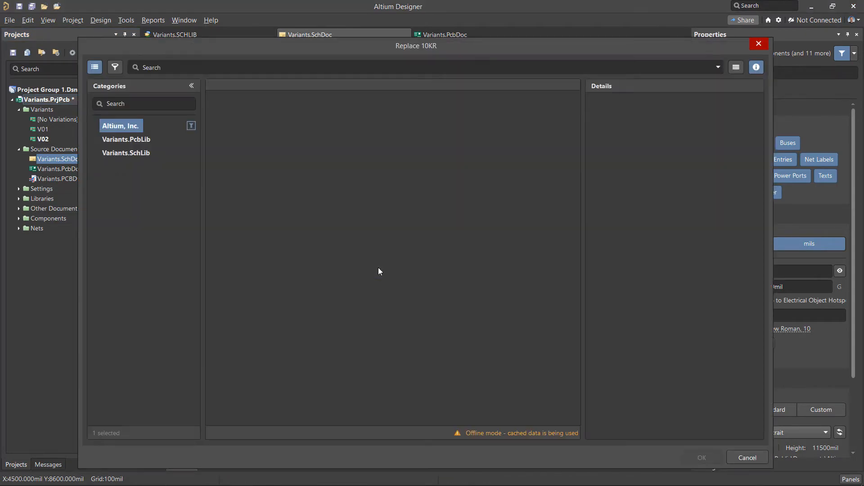
left_click(126, 153)
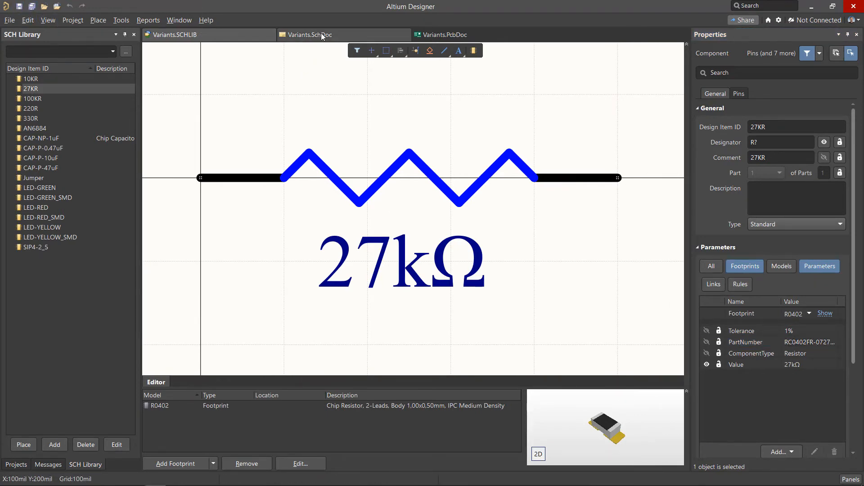
Step: Update R4's V02 tolerance and part number from 27KR, then reset the values
left_click(318, 35)
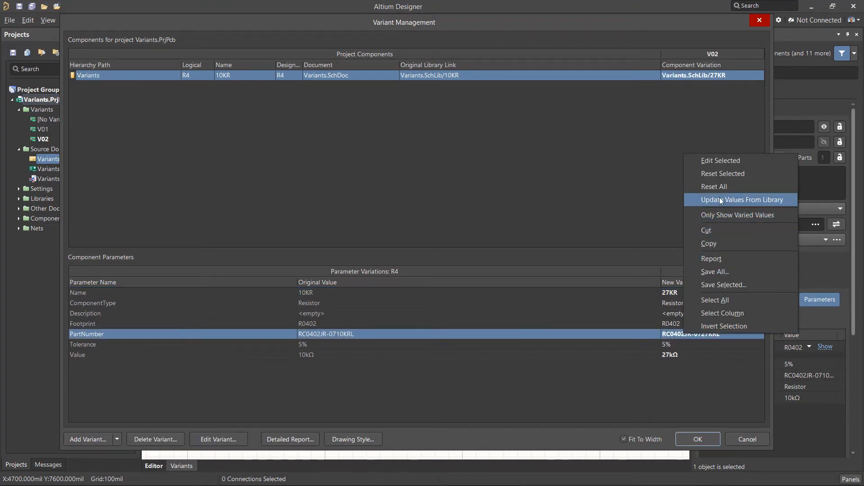
left_click(742, 199)
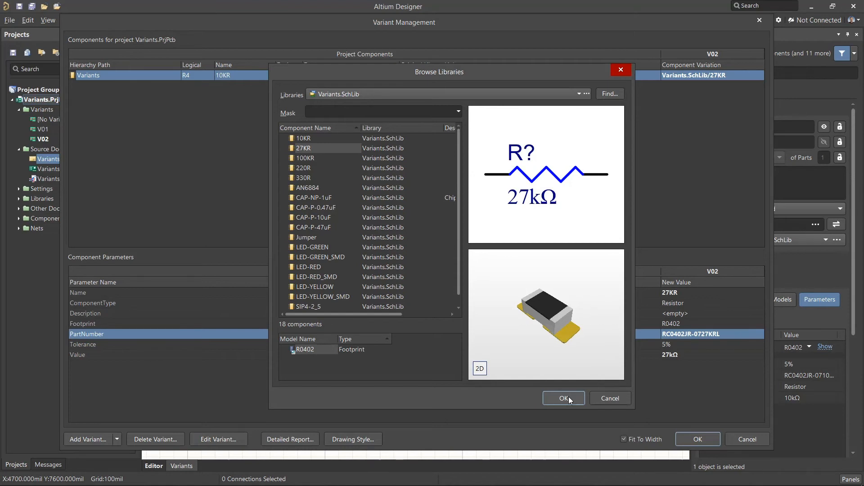
left_click(564, 398)
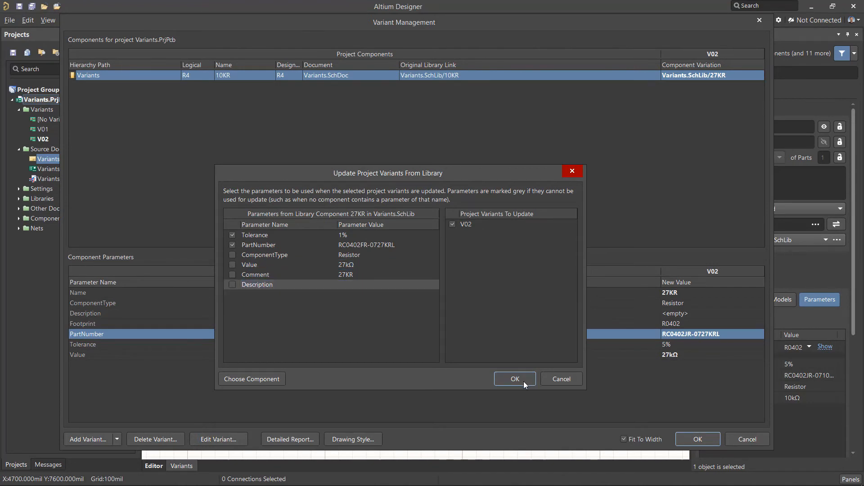
left_click(515, 379)
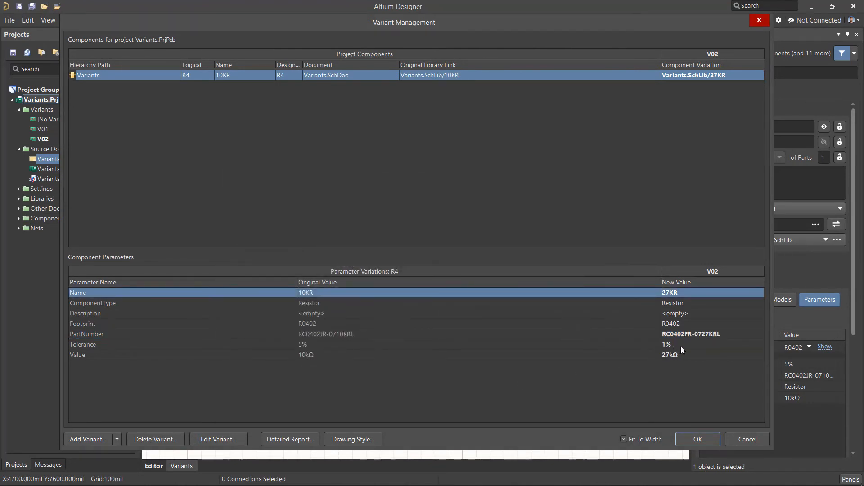
mouse_move(688, 350)
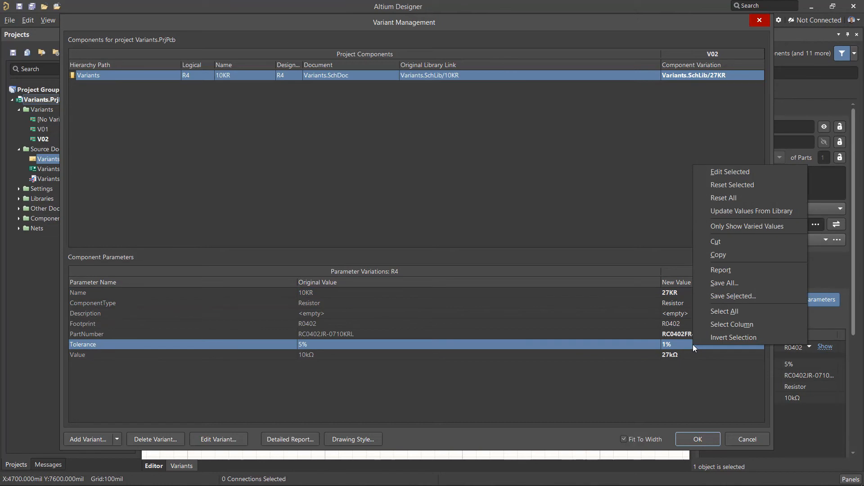
mouse_move(732, 199)
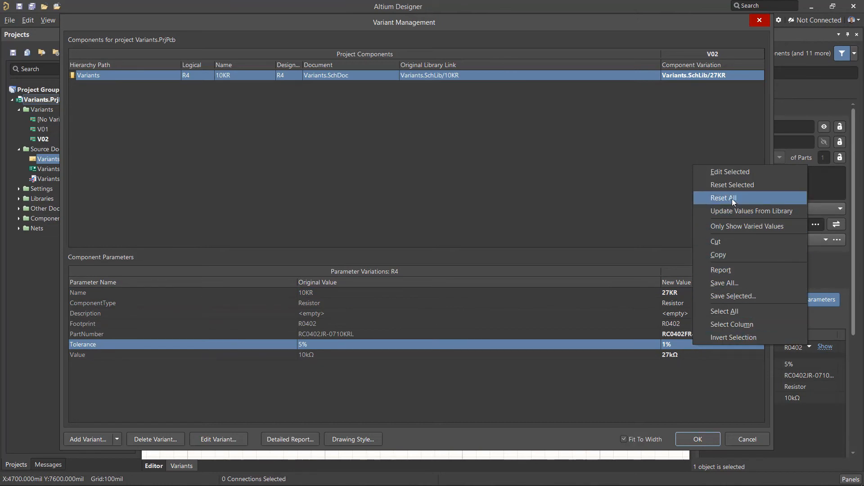
left_click(724, 198)
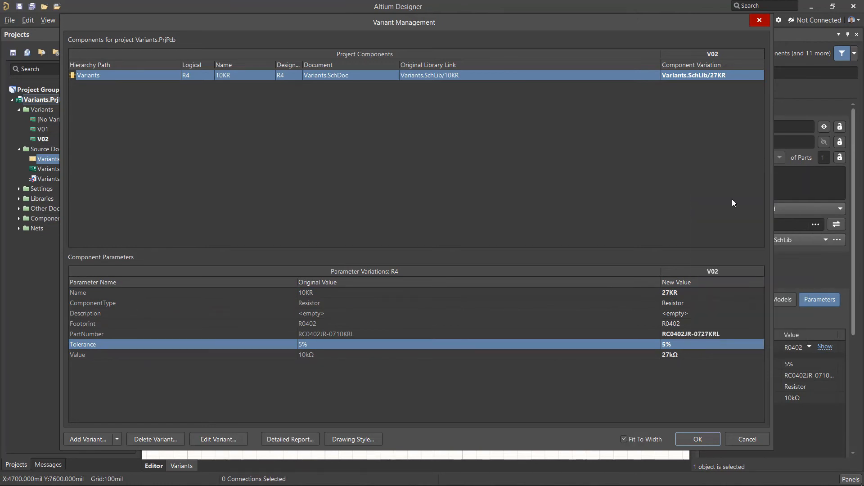
left_click(698, 439)
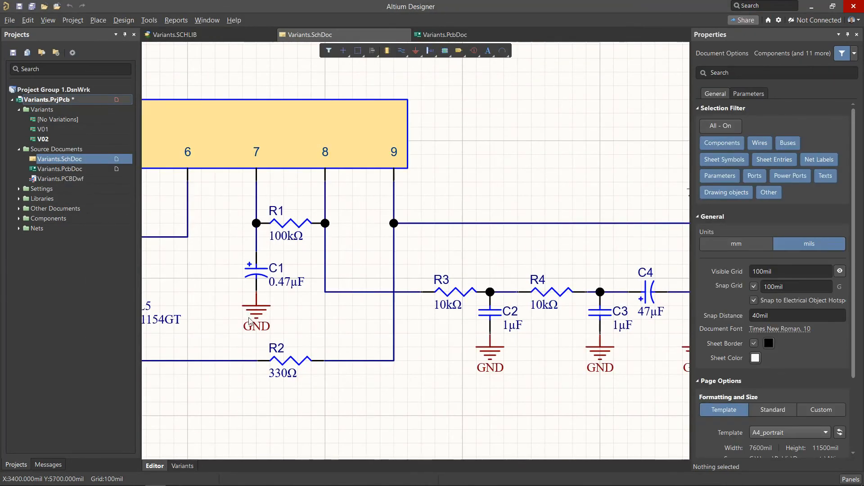
Step: Run Update From Libraries with variants included for 27KR, updating R4
left_click(148, 19)
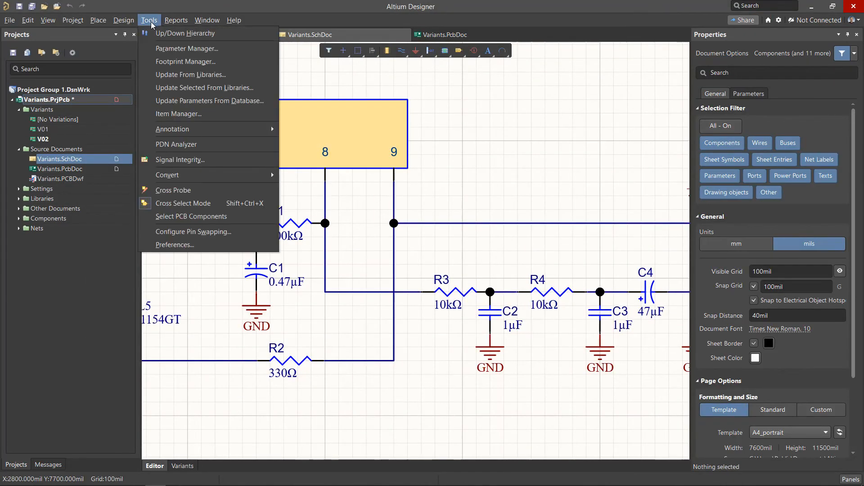
left_click(190, 74)
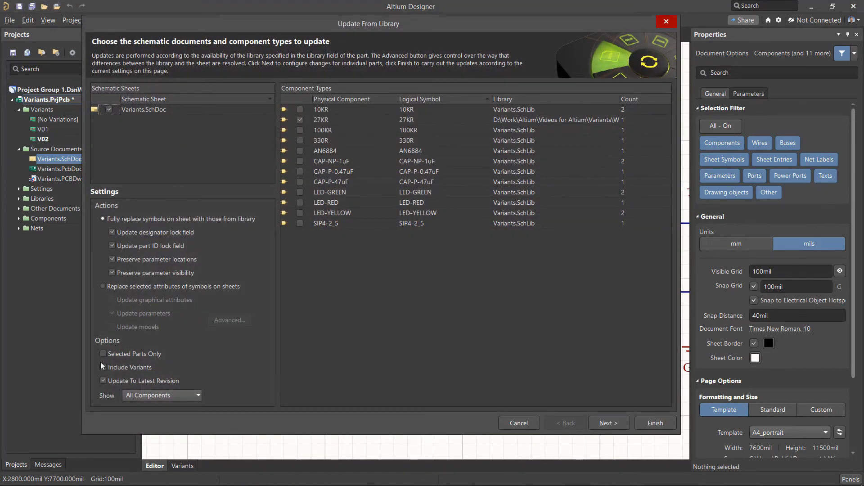
left_click(103, 367)
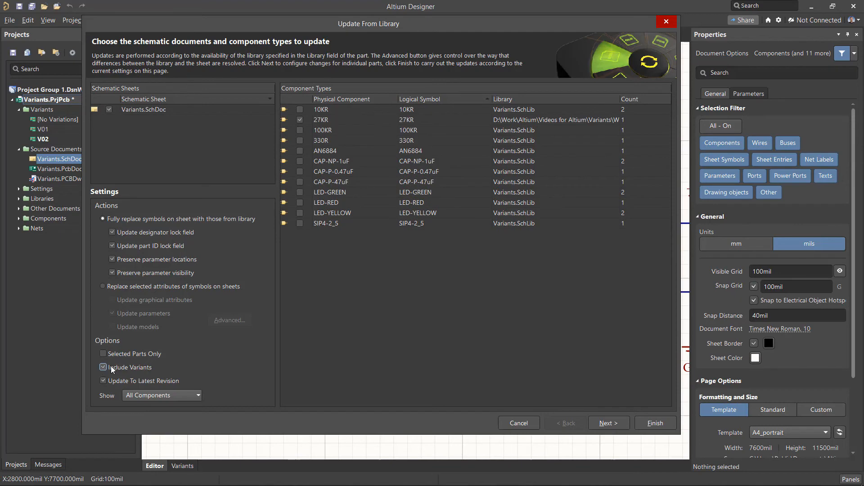
left_click(321, 120)
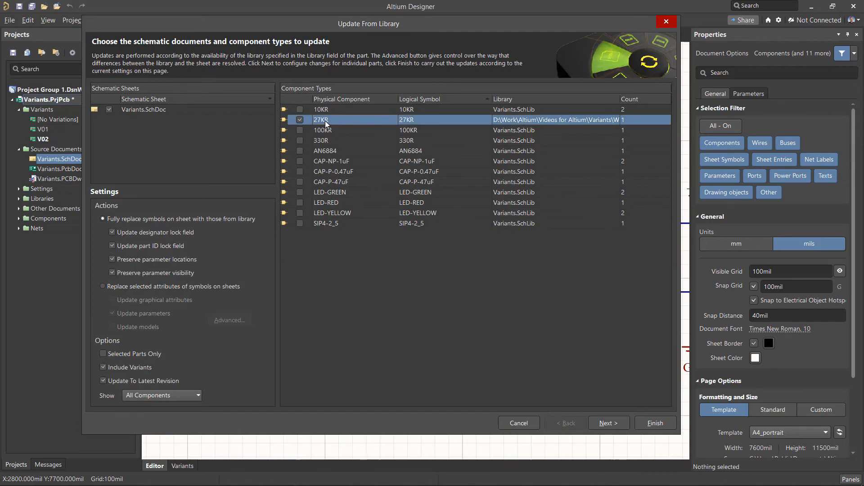
left_click(609, 423)
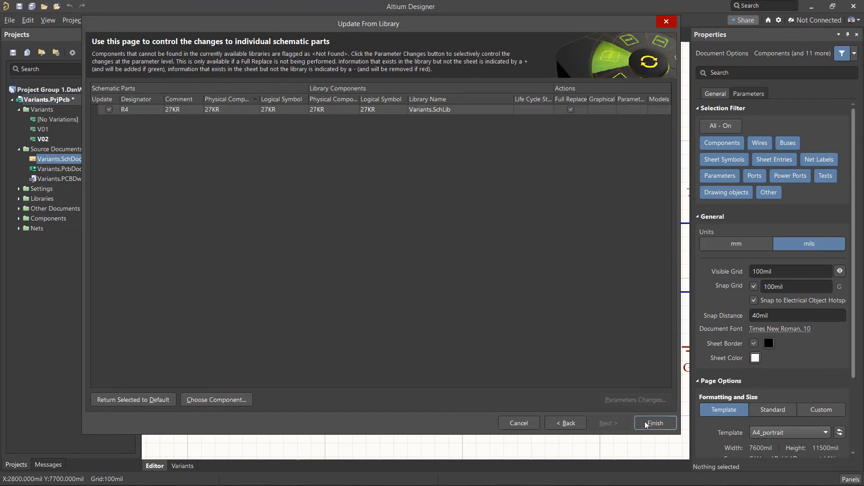
left_click(655, 423)
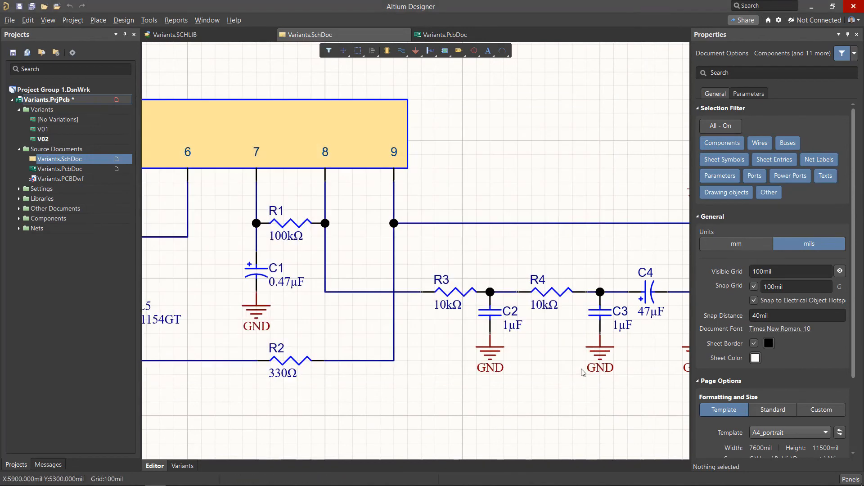
mouse_move(507, 376)
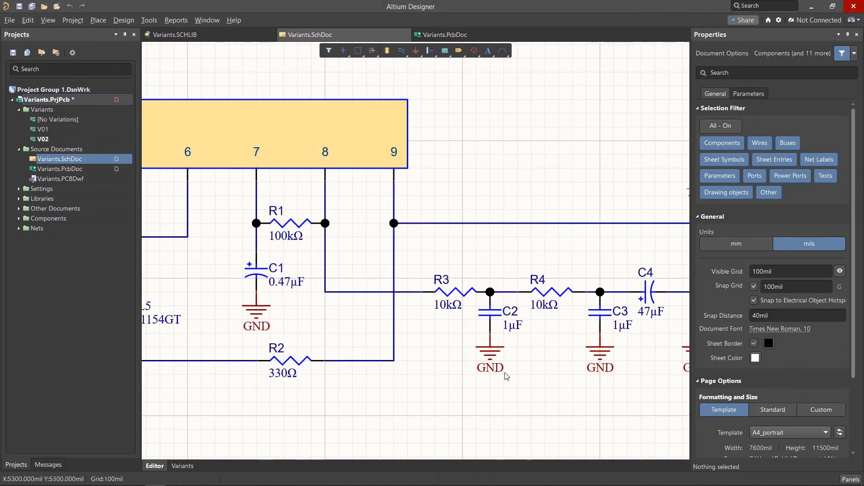